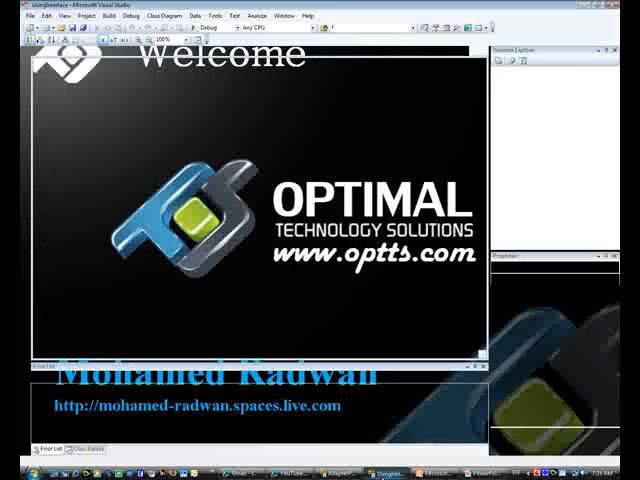
Add a ClientClass class at the diagram's upper left and give it a Run method.
right_click(235, 130)
type("ClientClass")
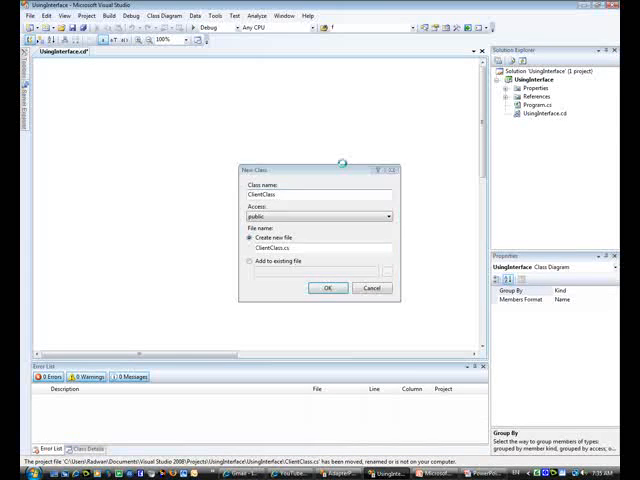
left_click(327, 288)
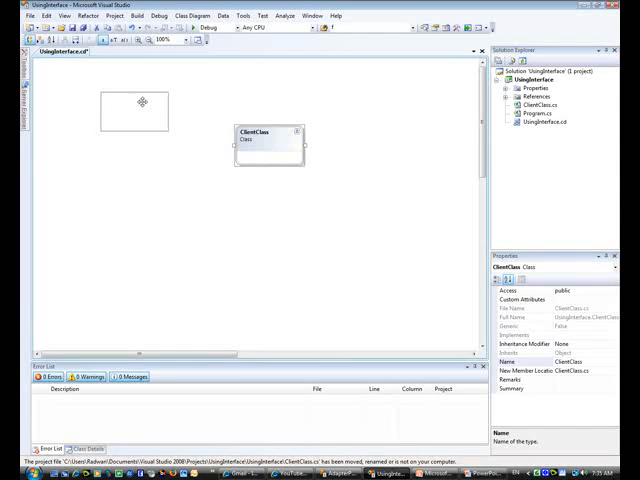
left_click_drag(265, 140, 135, 110)
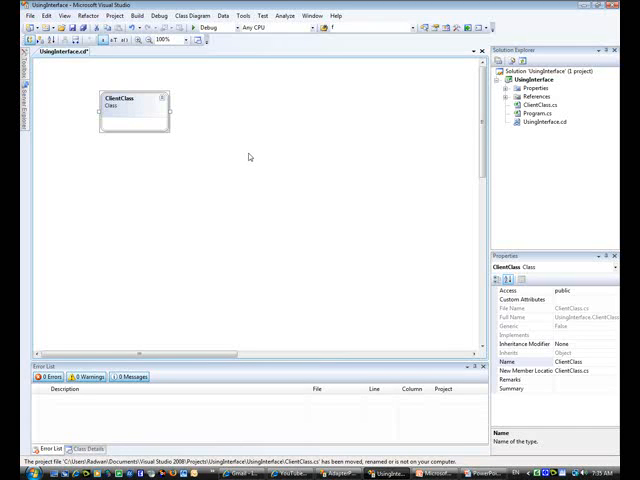
right_click(130, 110)
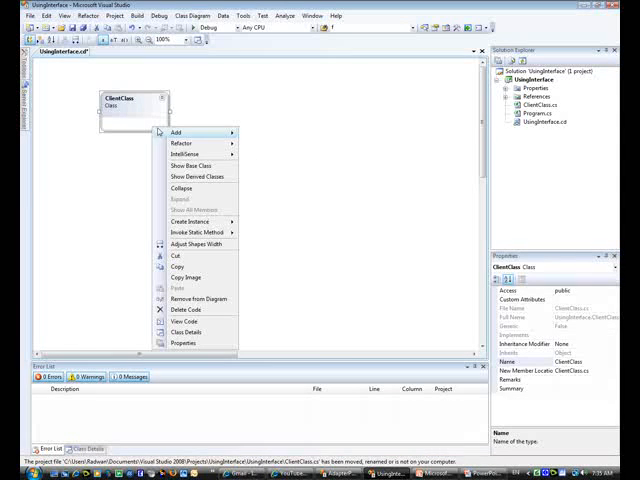
left_click(176, 131)
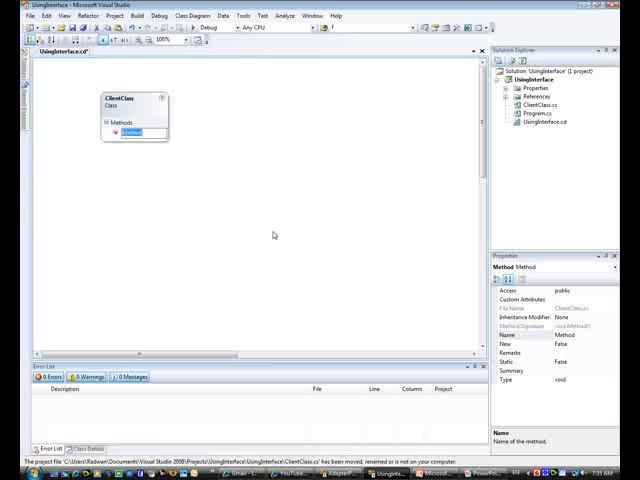
type("Run")
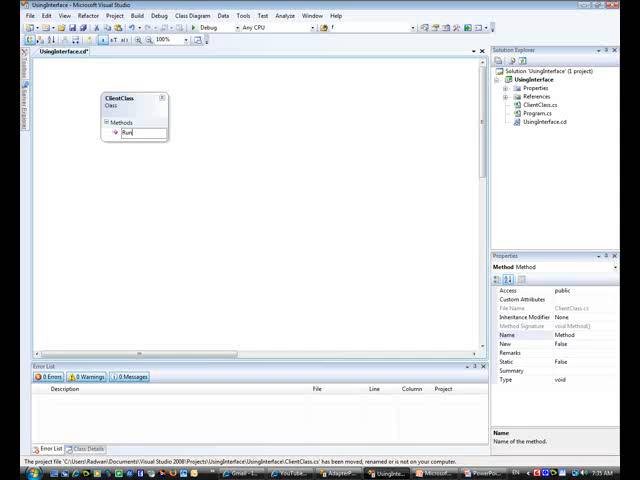
Create an Employee class on the diagram with ID and Name properties.
right_click(265, 115)
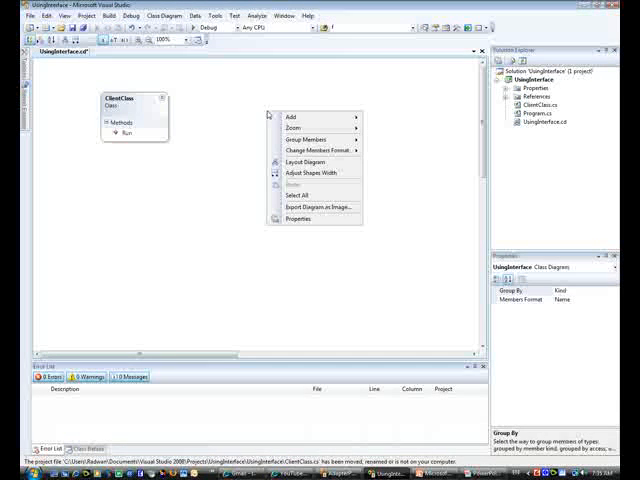
mouse_move(297, 117)
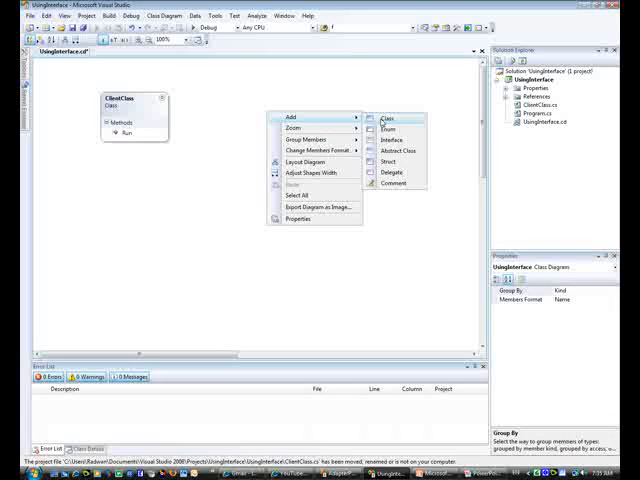
left_click(390, 117)
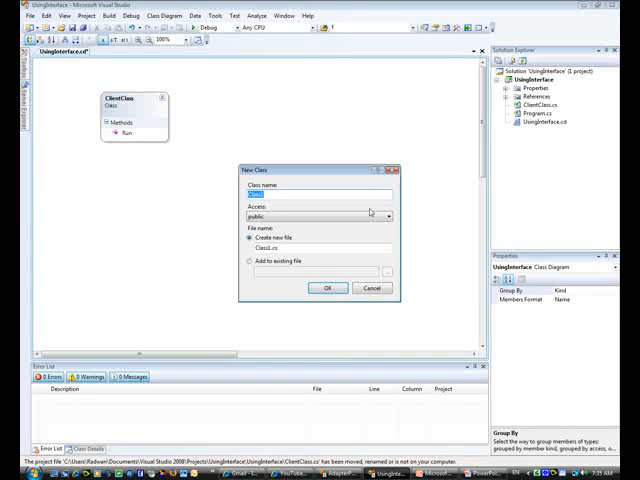
left_click(328, 288)
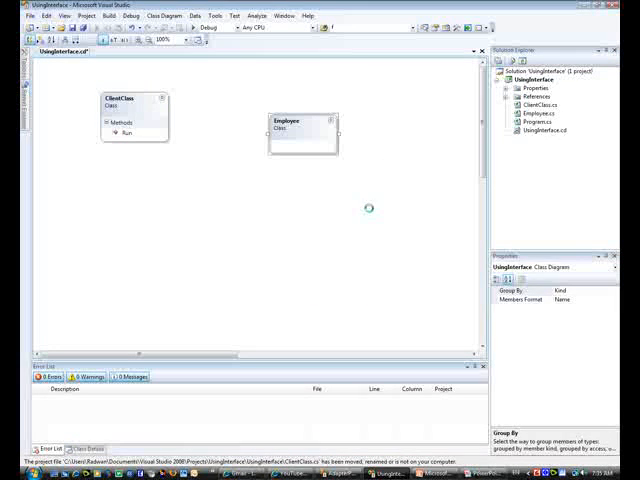
left_click(305, 135)
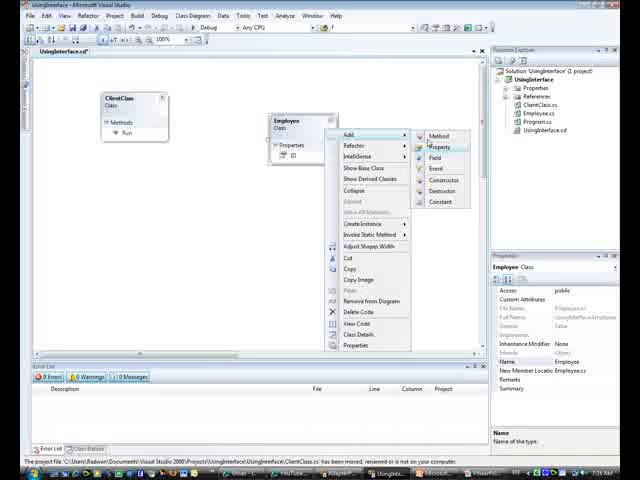
left_click(436, 146)
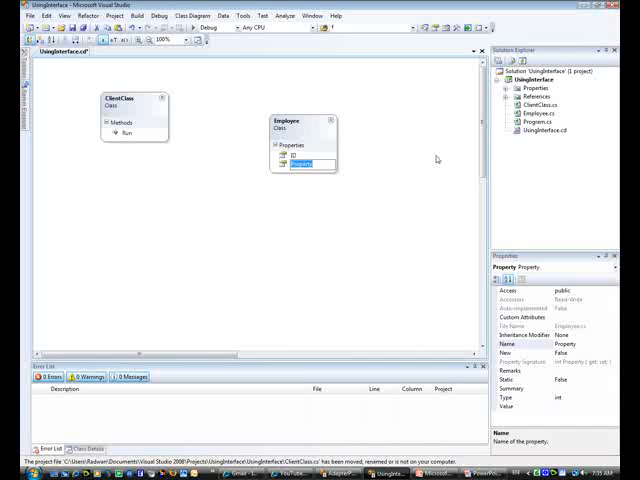
type("Name")
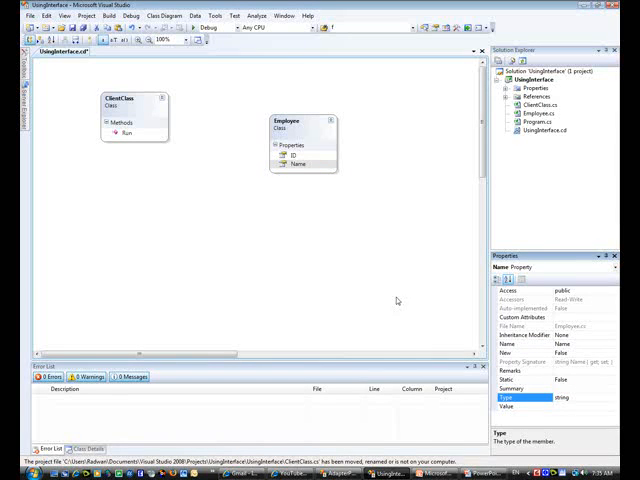
Add a Permote method to Employee and go to ClientClass's code.
right_click(288, 130)
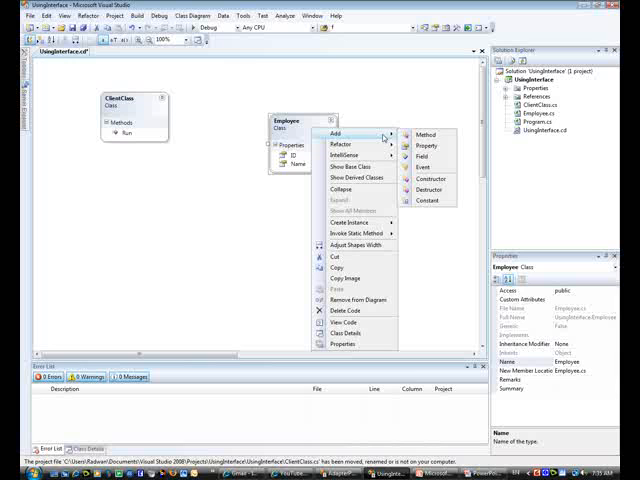
left_click(426, 134)
type("Permote")
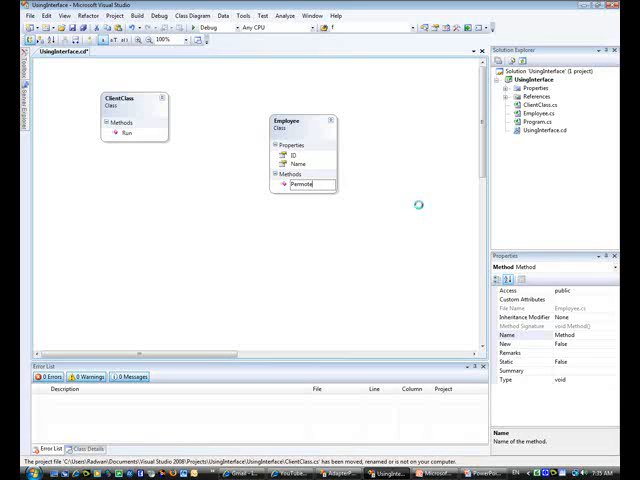
left_click(203, 217)
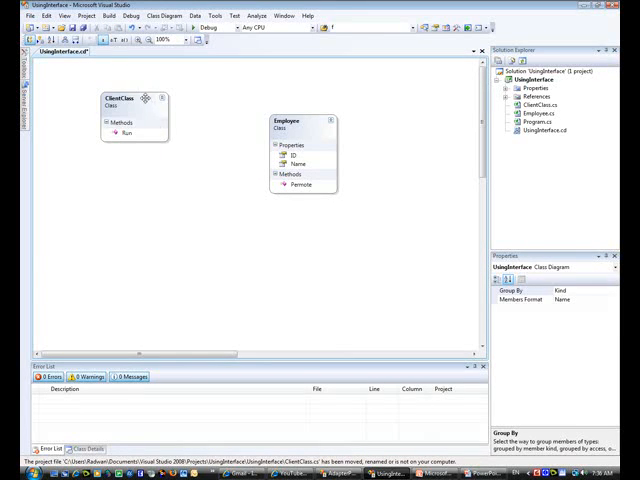
left_click(120, 97)
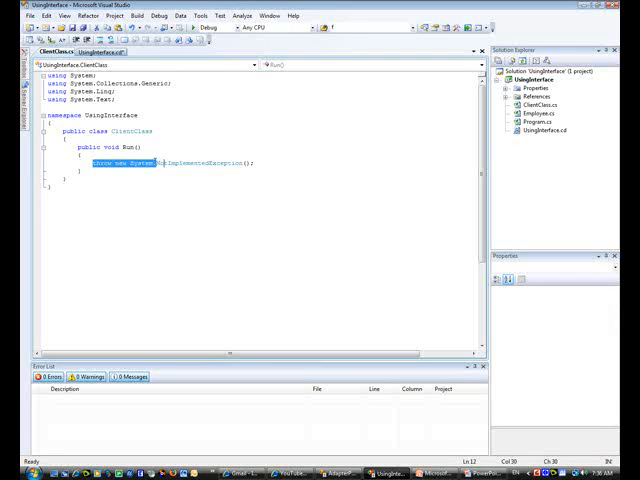
key("Delete")
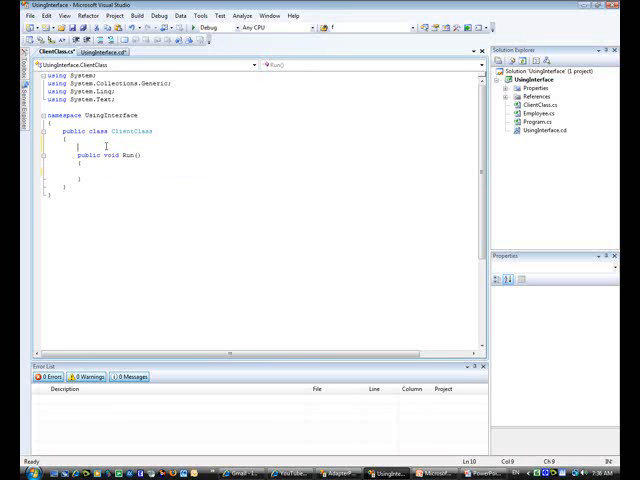
type("emp")
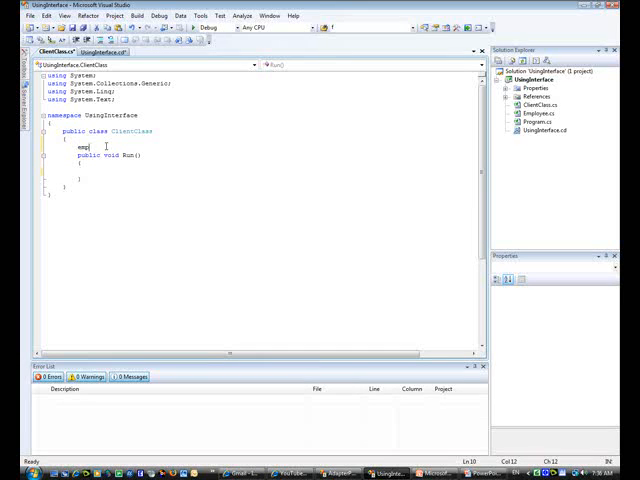
type("Employee e;")
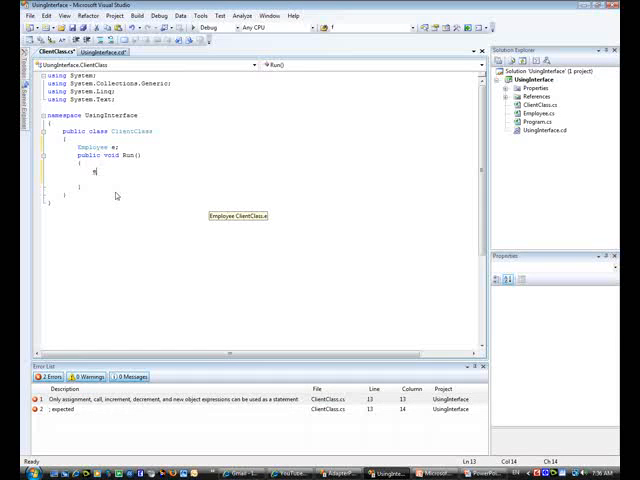
type(".id")
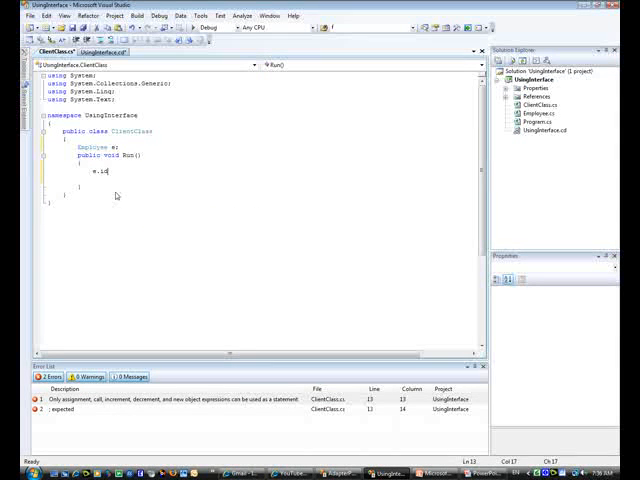
type(".ID = 1;")
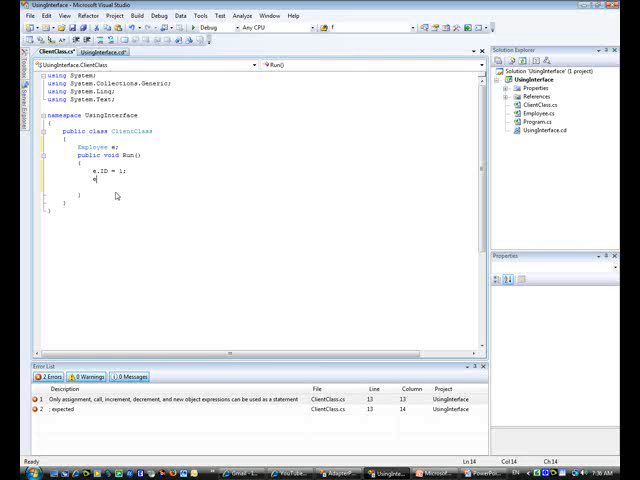
type("e.Name=")
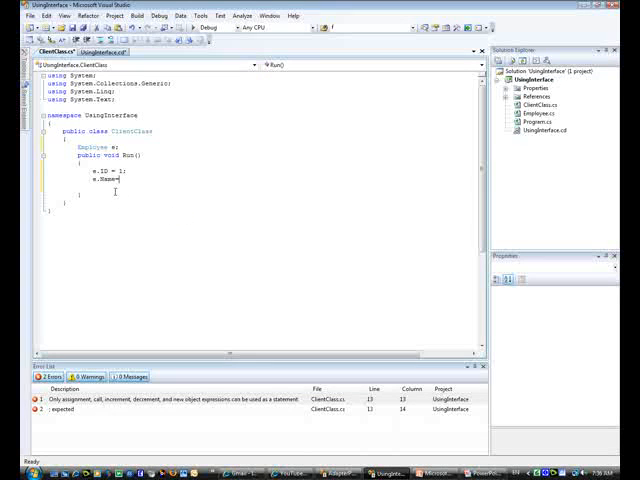
type("\"Mohamed Rad\"")
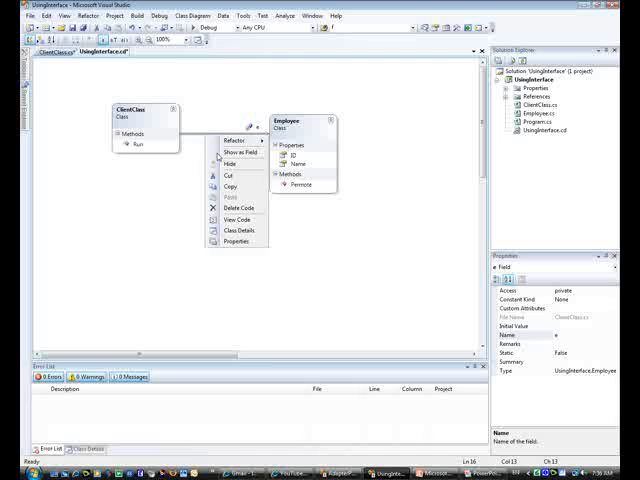
left_click(234, 154)
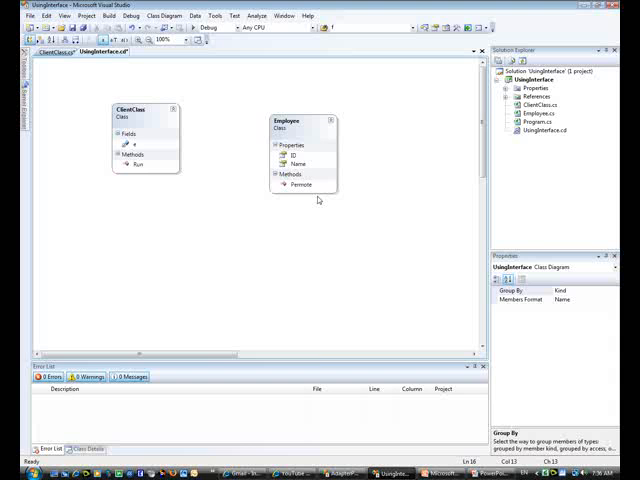
mouse_move(350, 197)
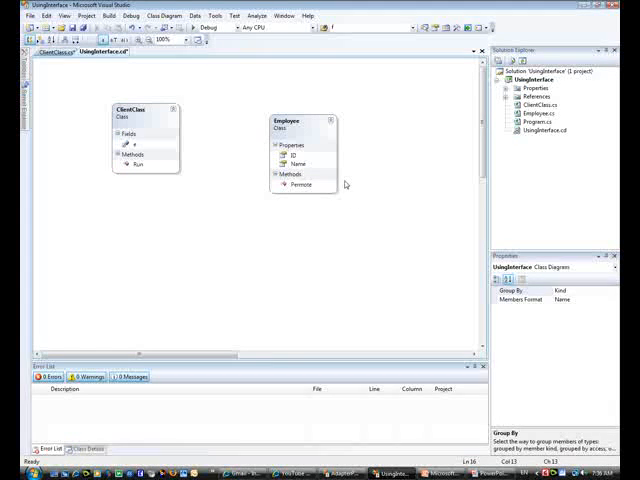
mouse_move(360, 203)
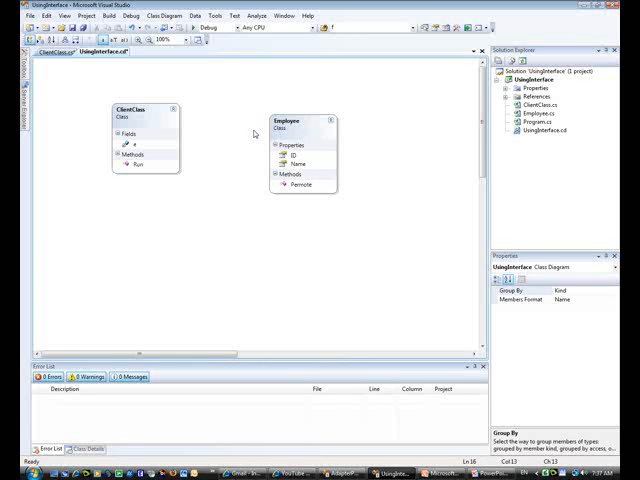
Add a new Common class library project to the UsingInterface solution.
left_click(527, 72)
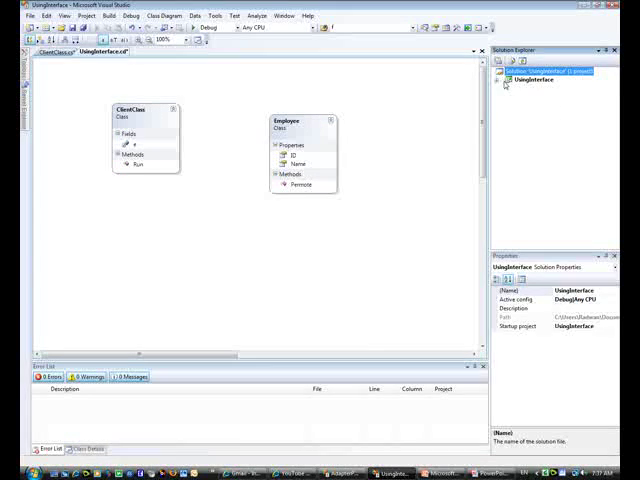
right_click(537, 82)
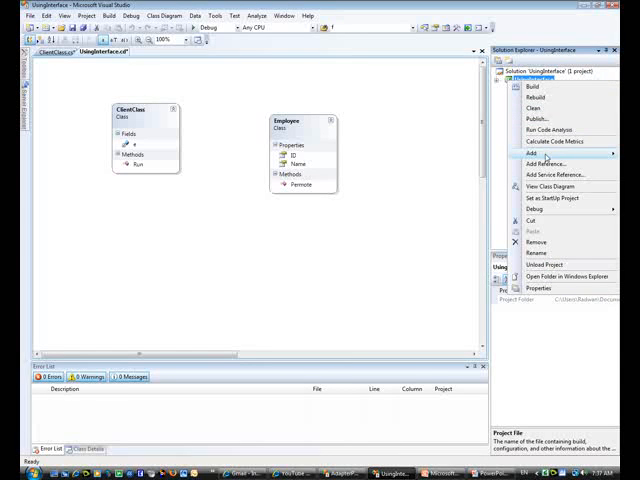
left_click(530, 153)
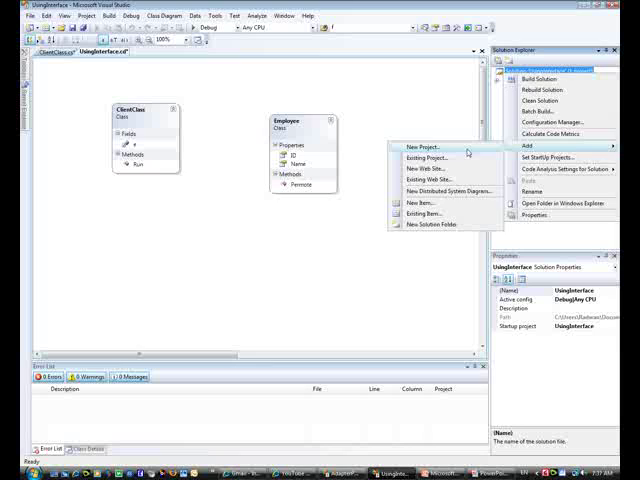
left_click(418, 145)
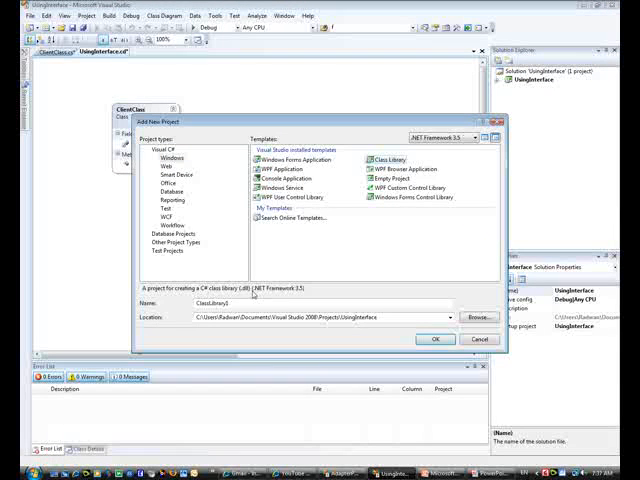
triple_click(200, 303)
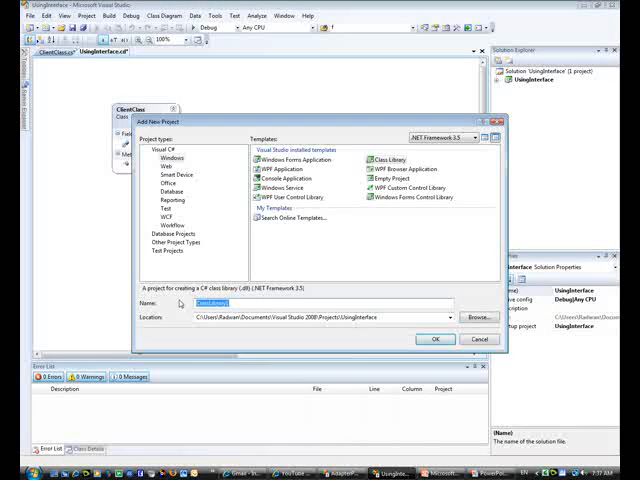
left_click(435, 339)
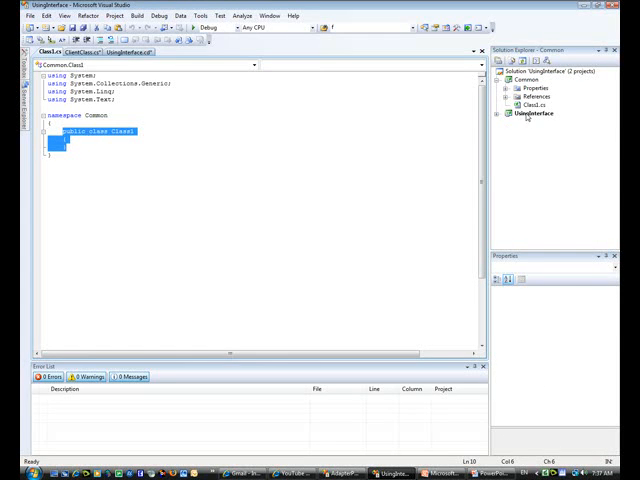
Delete Common's Class1.cs and add an IEmployee interface file.
left_click(534, 92)
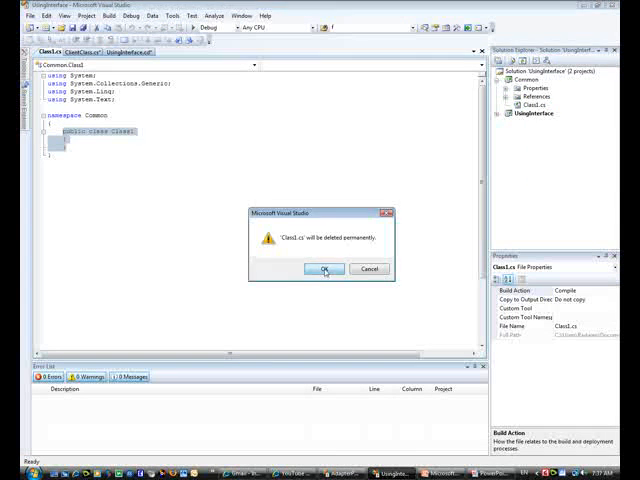
left_click(322, 268)
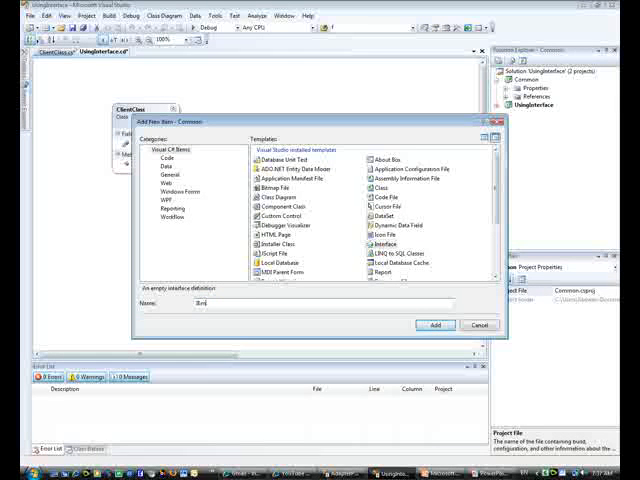
left_click(435, 325)
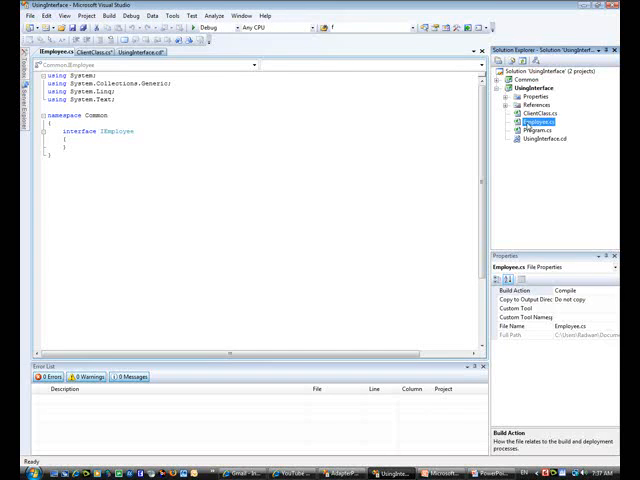
Extract ID, Name and Permote from Employee into IEmployee and save IEmployee.cs.
right_click(118, 135)
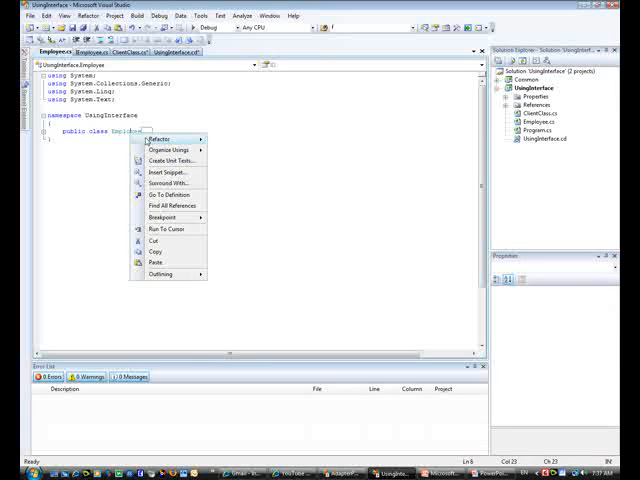
left_click(148, 138)
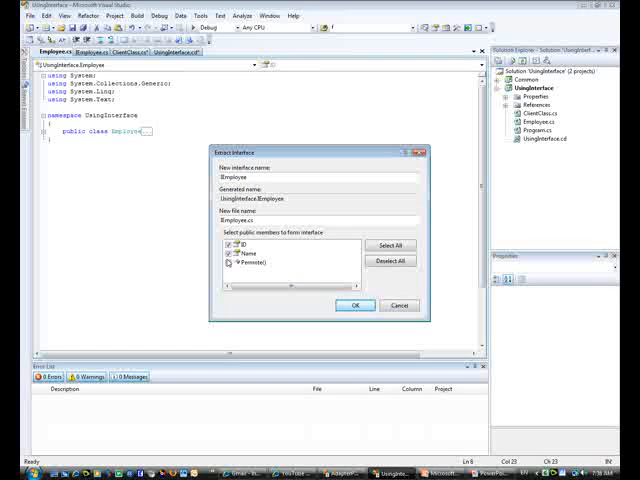
left_click(352, 305)
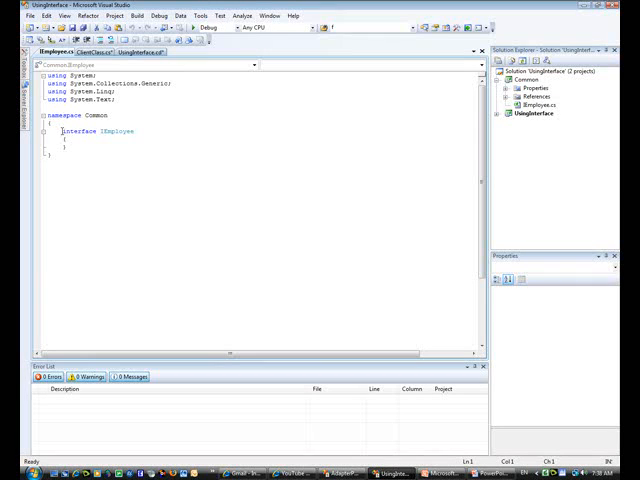
type("int ID { get; set; }")
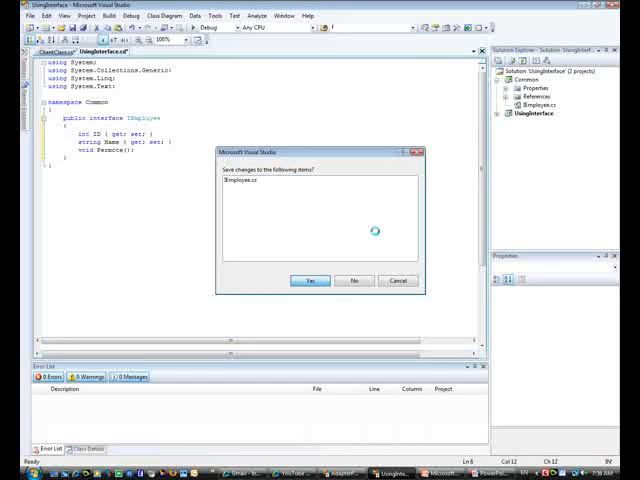
left_click(310, 280)
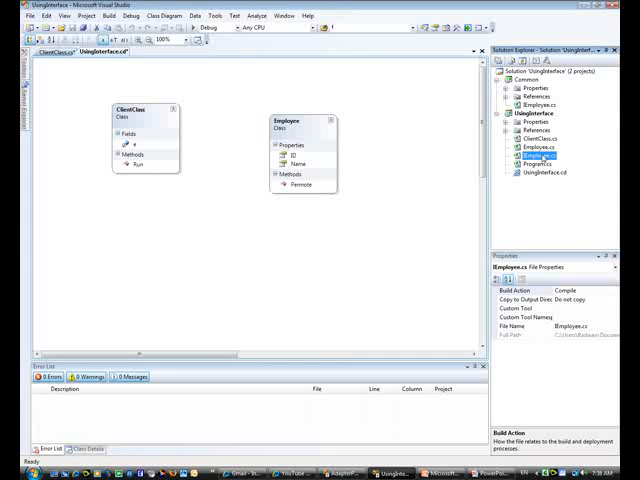
Permanently delete Employee.cs from the UsingInterface project.
left_click(540, 147)
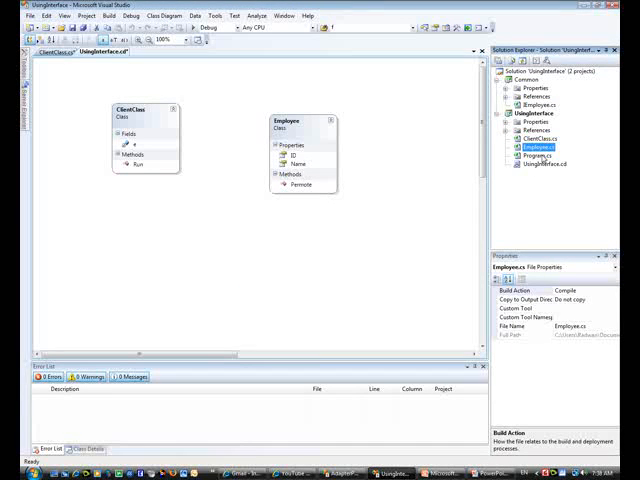
key("Delete")
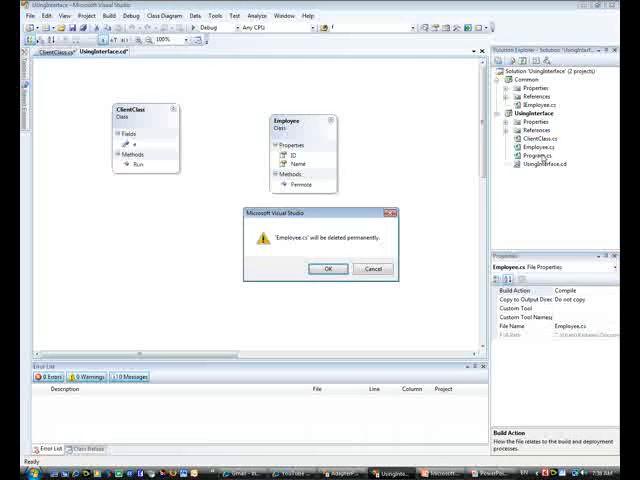
left_click(328, 268)
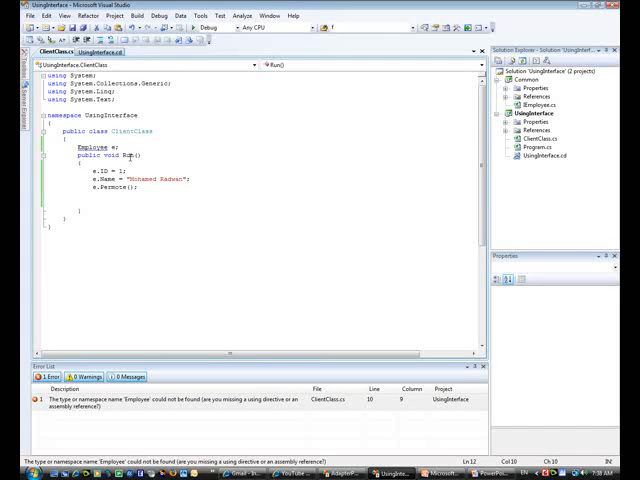
left_click(533, 114)
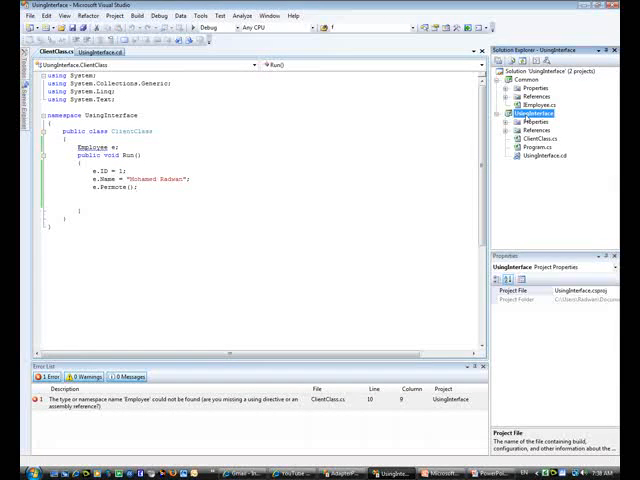
Reference the Common project from UsingInterface and retype field e as IEmployee.
right_click(534, 113)
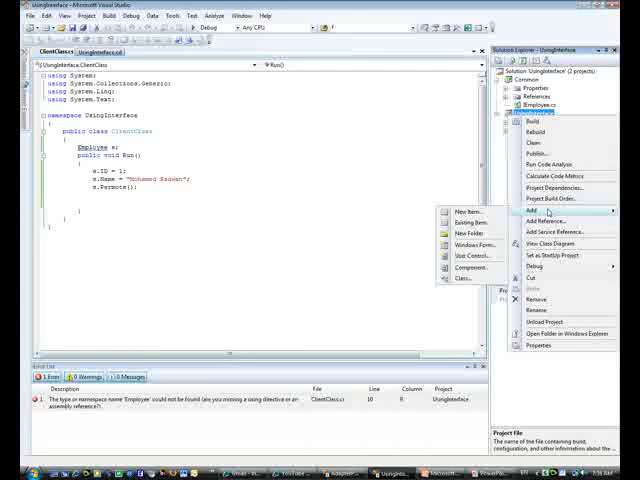
left_click(552, 221)
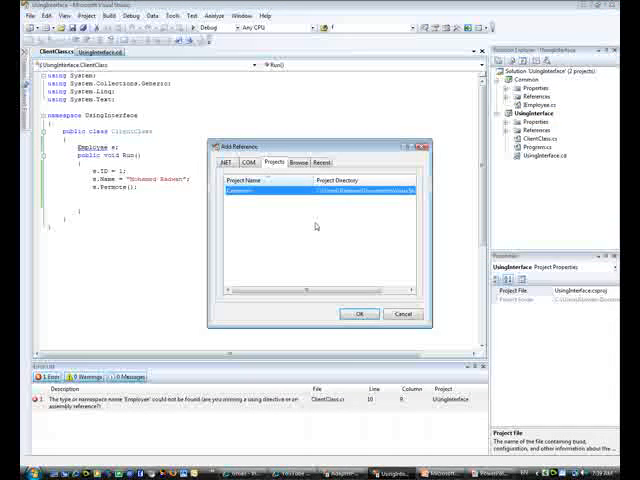
left_click(359, 314)
type("using Common;")
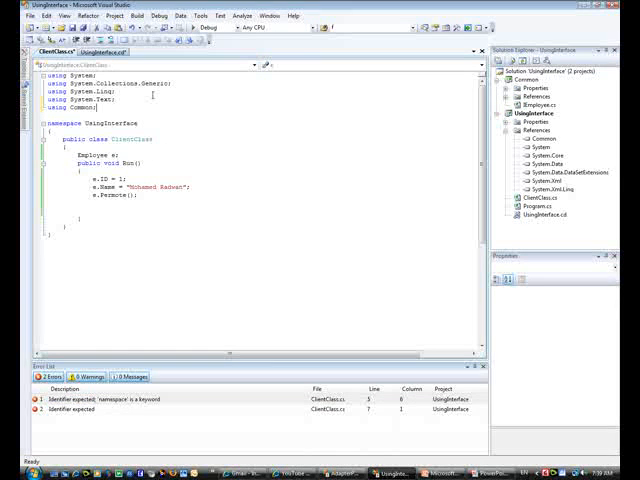
double_click(90, 153)
type("I")
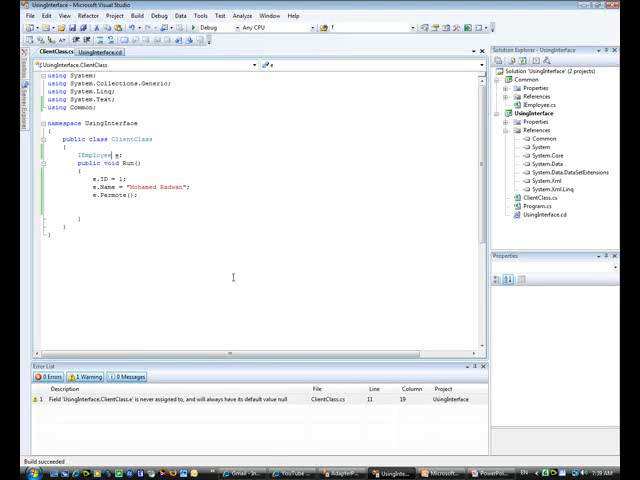
left_click(104, 51)
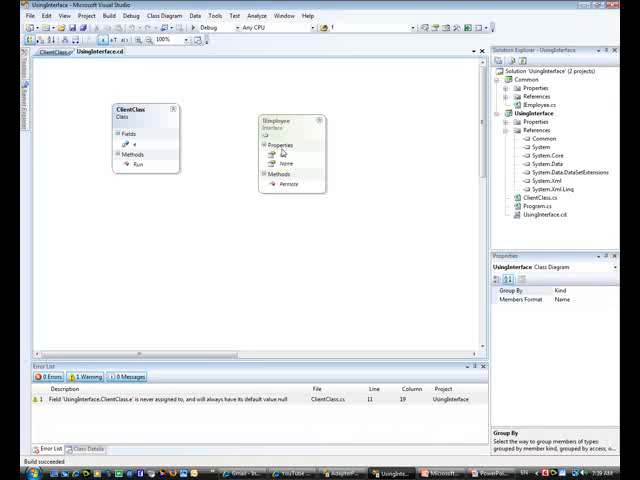
left_click(532, 113)
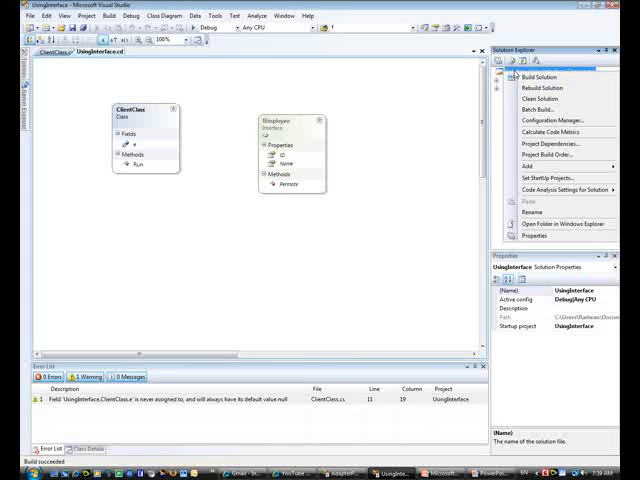
Add a ClassLibrary1 class library project containing a new Employee class file.
left_click(522, 166)
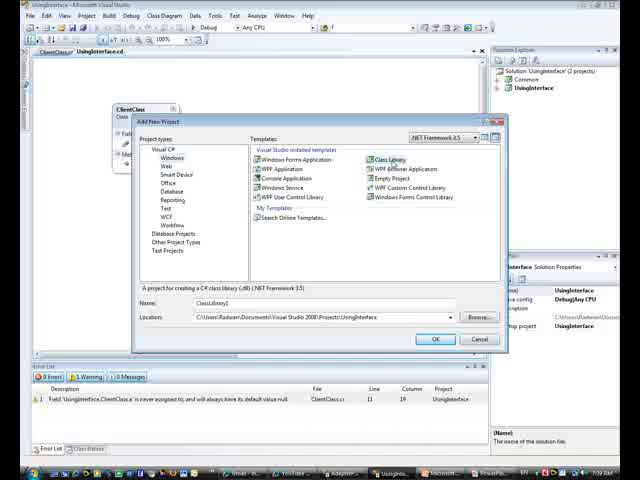
left_click(437, 339)
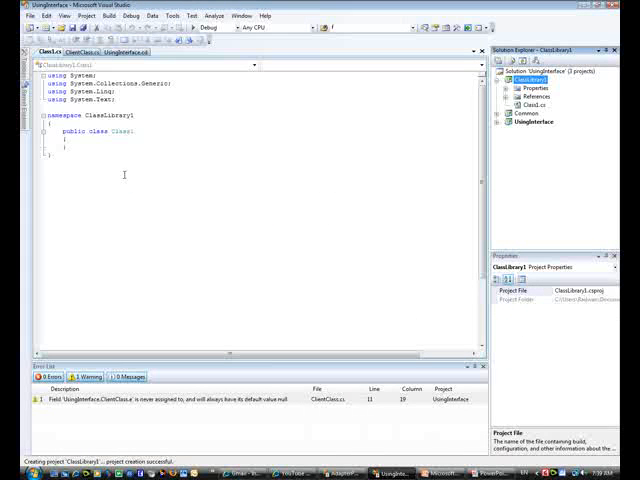
right_click(525, 79)
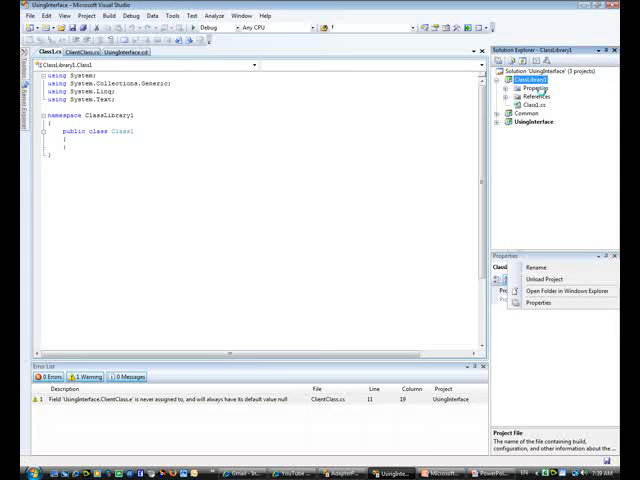
right_click(525, 79)
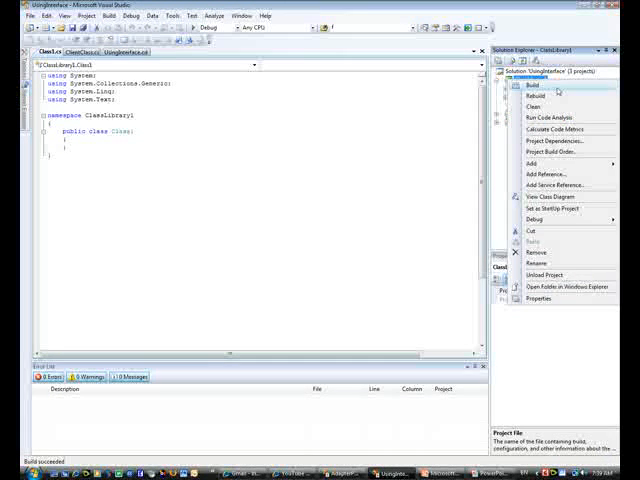
left_click(527, 164)
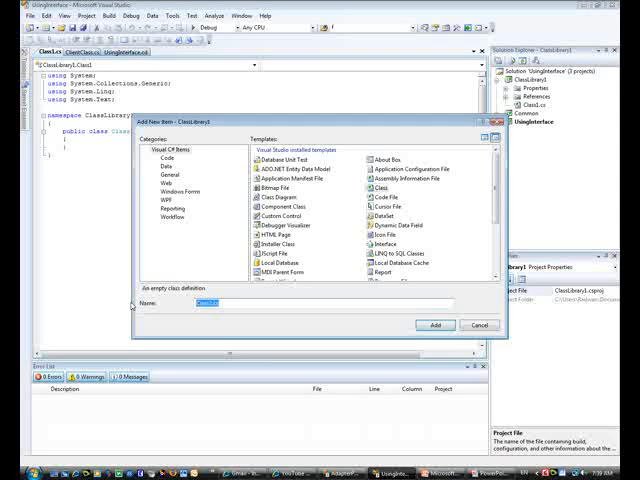
type("Employee")
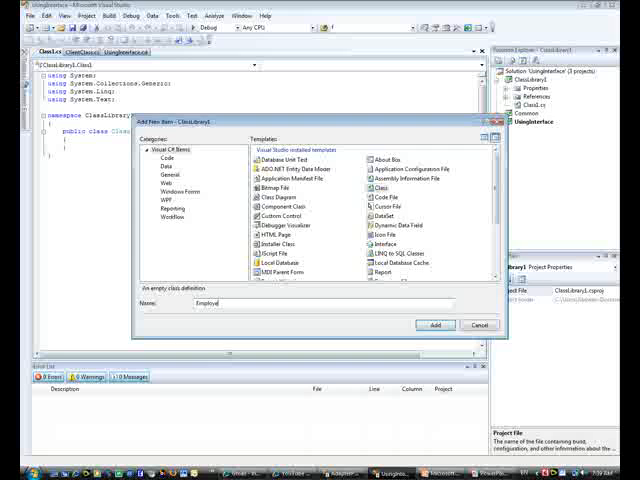
left_click(436, 325)
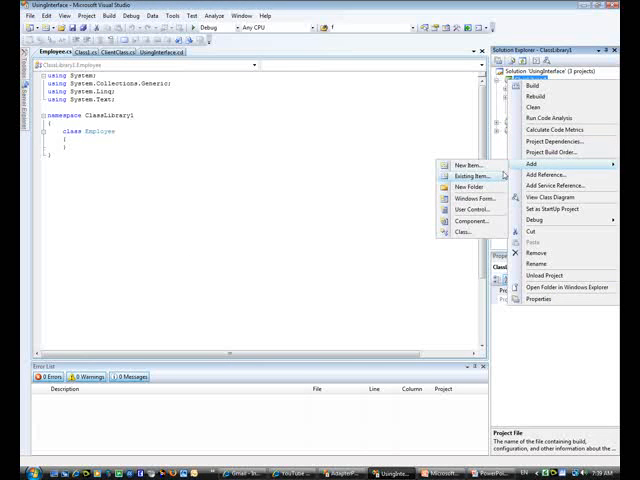
Add a Common project reference to ClassLibrary1 and begin Employee's base-type declaration.
left_click(544, 175)
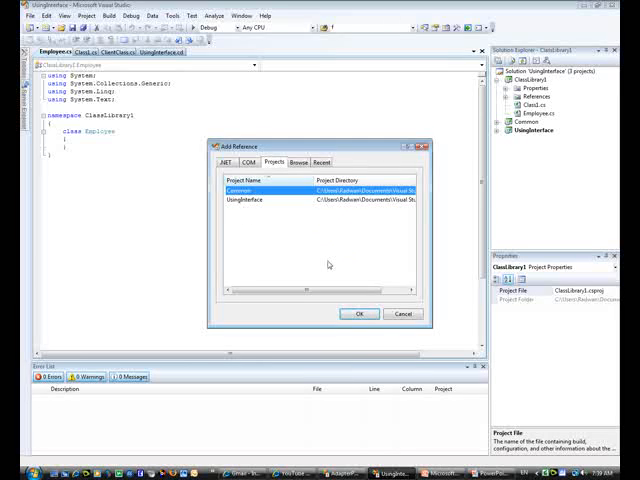
left_click(358, 313)
type(":I")
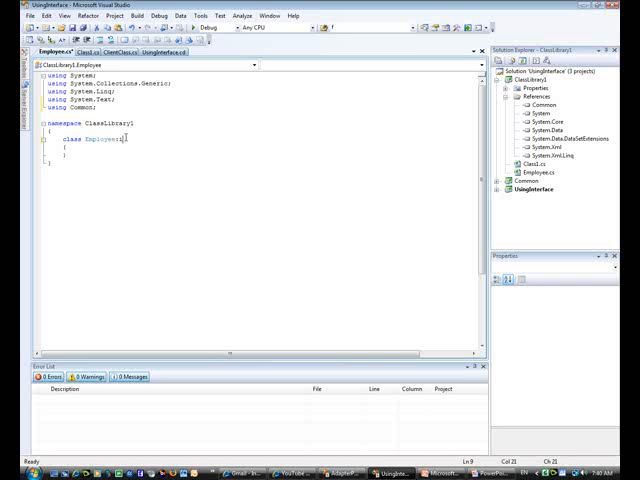
type(":Employee")
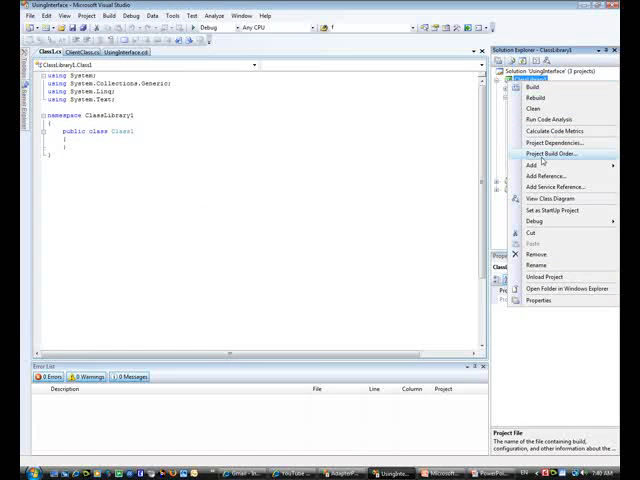
Add a new class diagram item to ClassLibrary1.
left_click(530, 164)
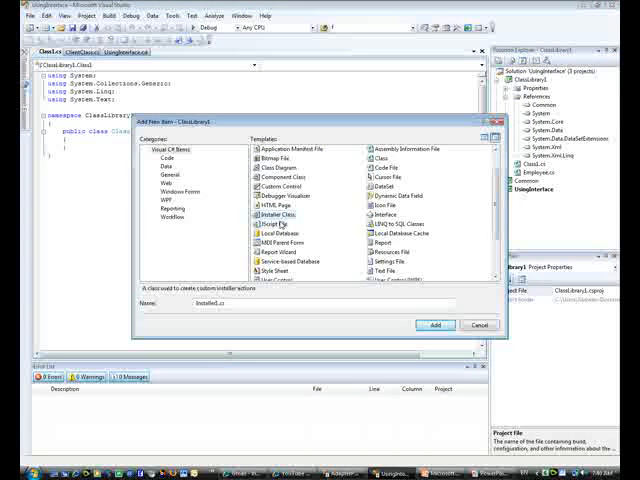
left_click(282, 167)
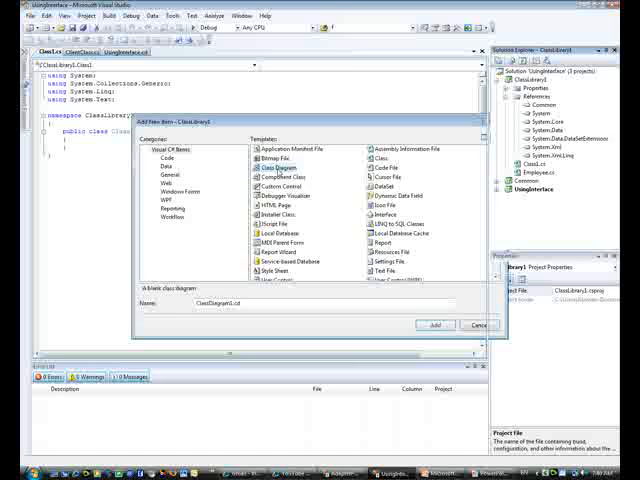
left_click(434, 325)
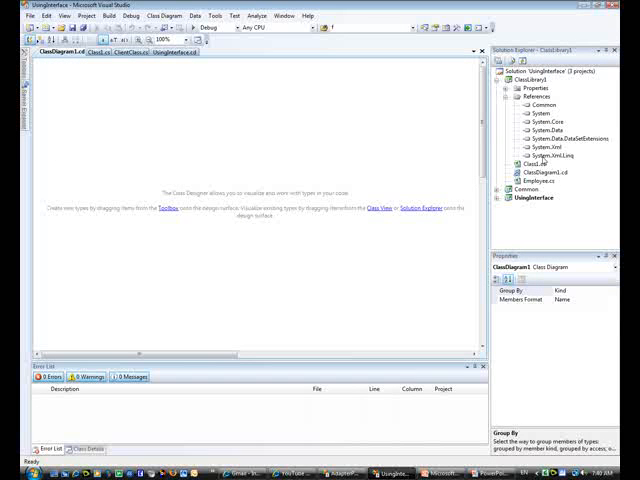
left_click(533, 181)
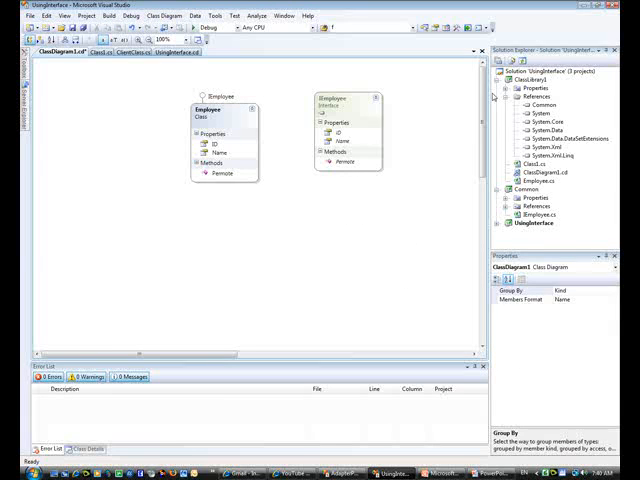
Collapse the ClassLibrary1, Common and UsingInterface references nodes in Solution Explorer.
left_click(535, 122)
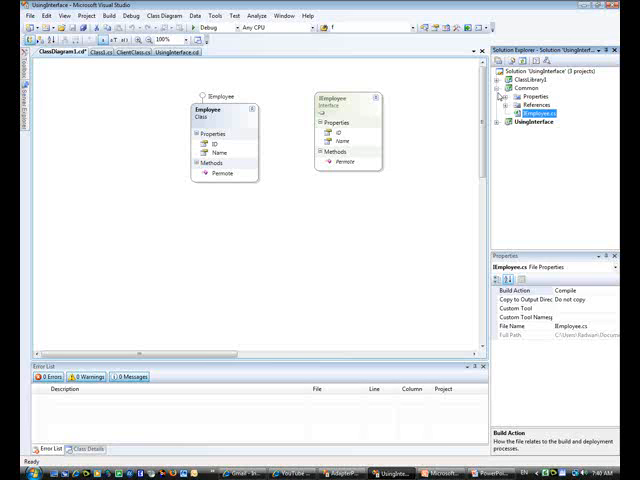
left_click(524, 86)
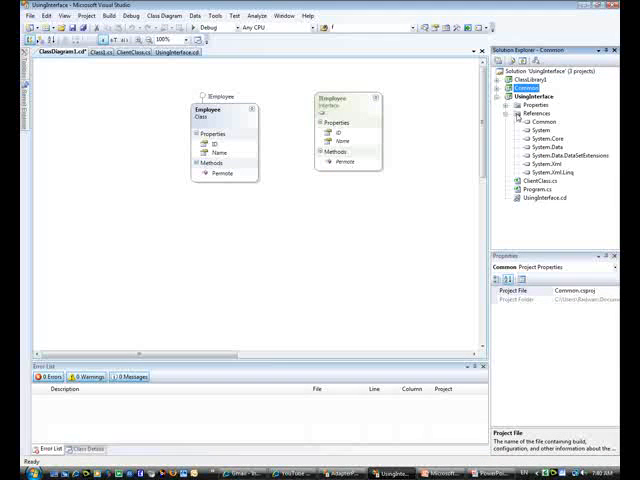
left_click(512, 115)
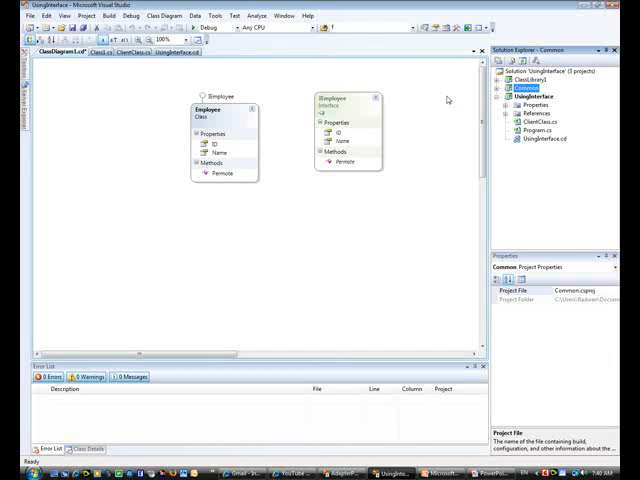
mouse_move(367, 234)
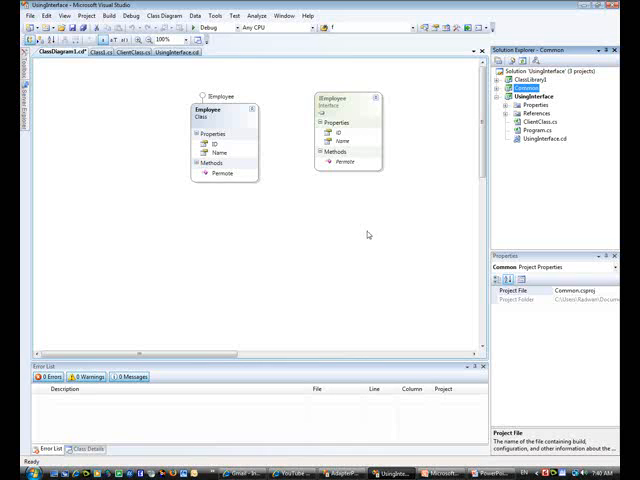
Collapse the UsingInterface project in Solution Explorer and build it.
left_click(500, 87)
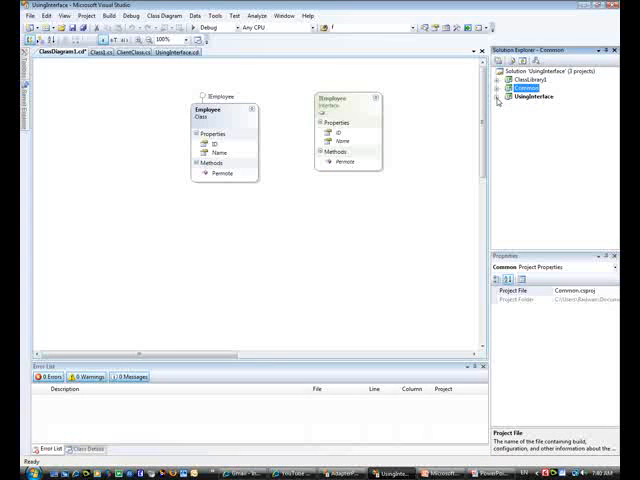
right_click(543, 97)
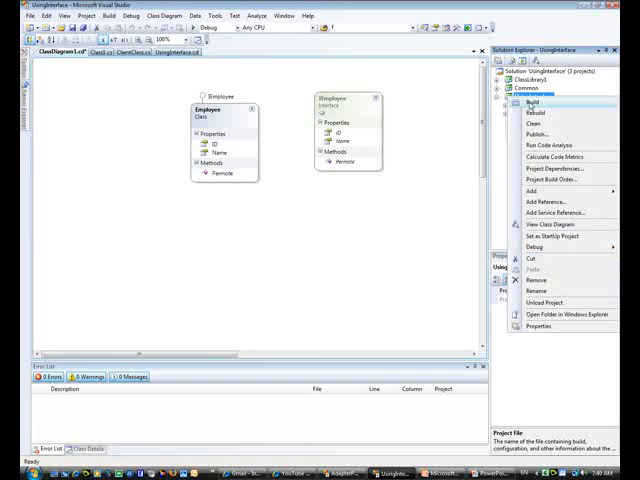
left_click(534, 102)
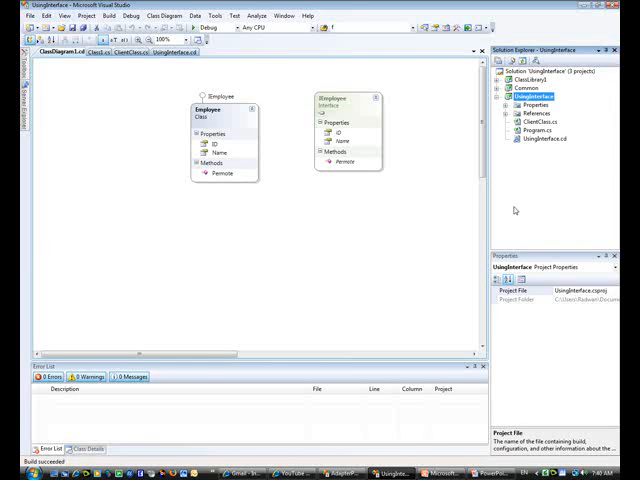
mouse_move(535, 158)
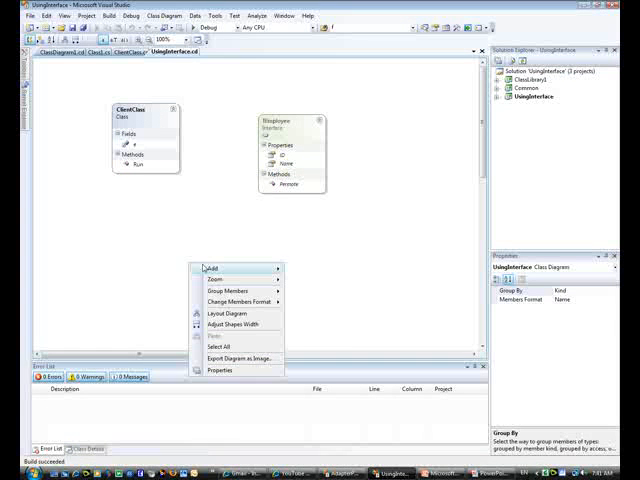
Add public class Class1 through the UsingInterface diagram and open its code.
left_click(207, 265)
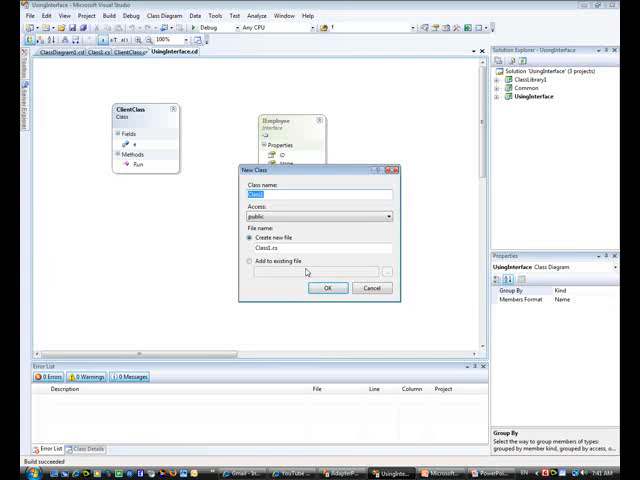
left_click(327, 288)
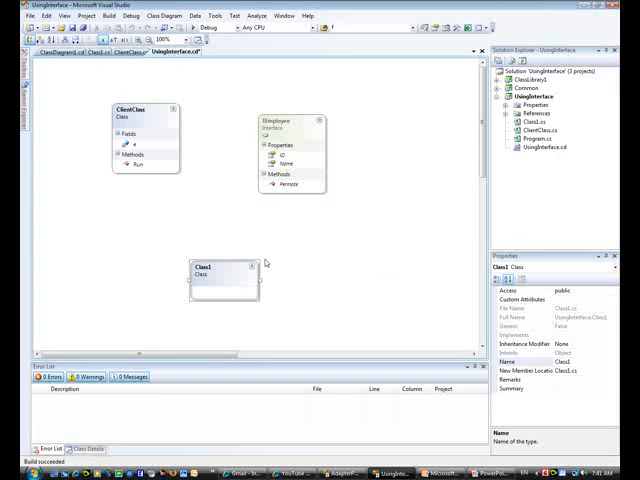
double_click(226, 275)
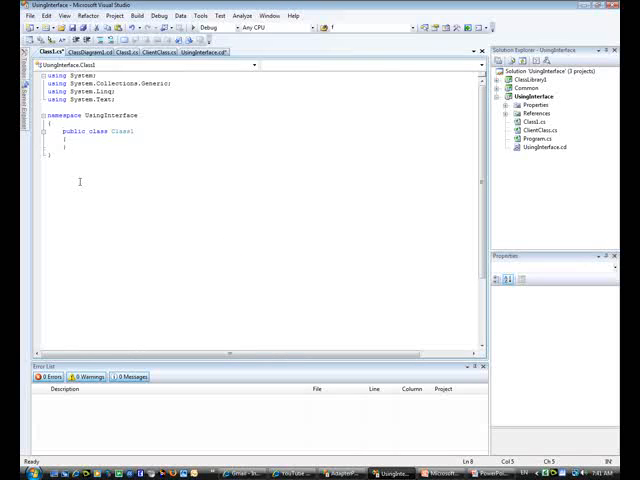
Give Class1 a public Method with ClientClass c = new ClientClass(), discarding a trial c.em line.
type("public void Method(")
type("{ }")
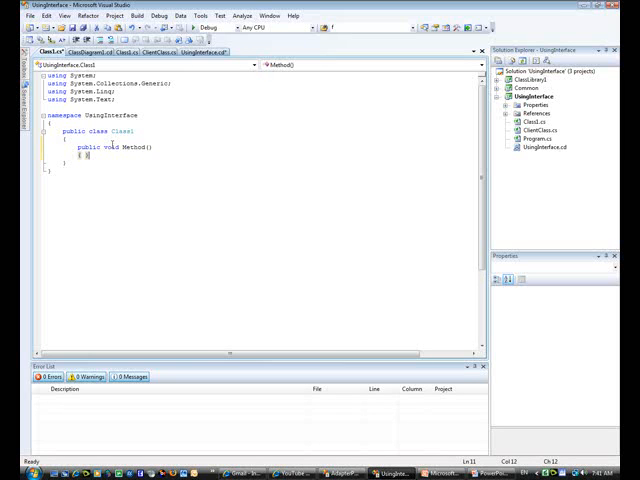
key("enter")
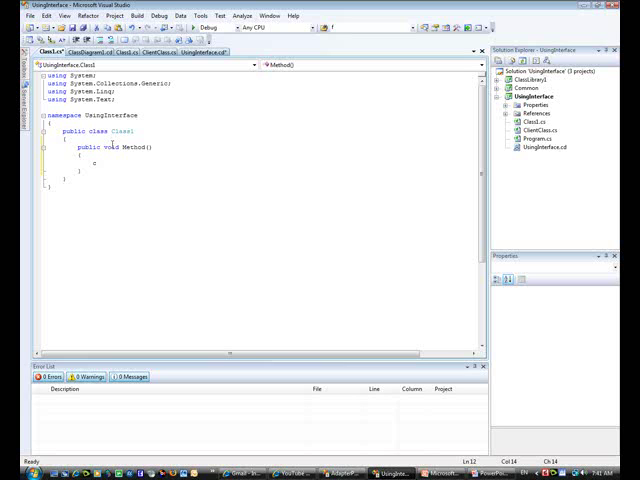
type("ClientClass c = new ClientClass();")
type("c.Run")
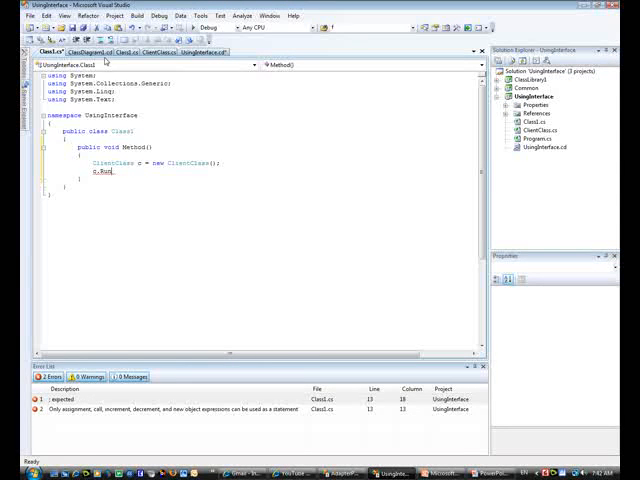
left_click(219, 51)
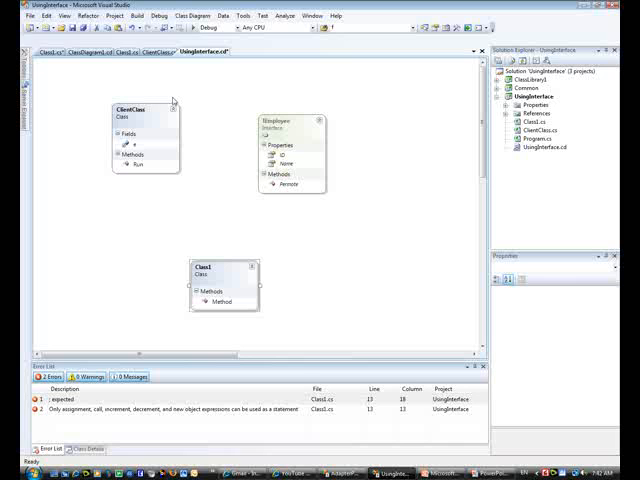
left_click(223, 276)
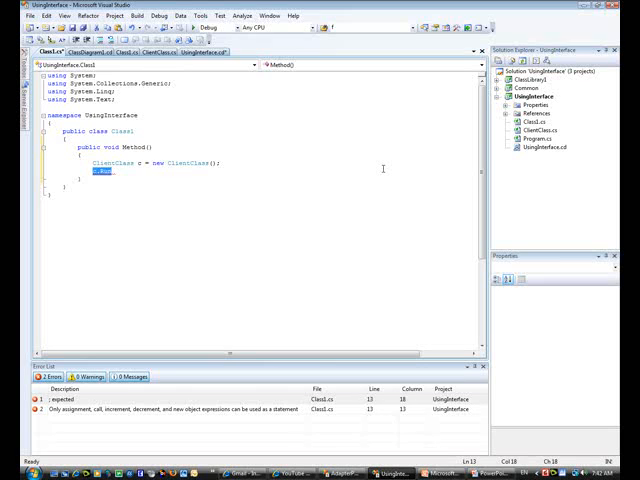
type("c.em")
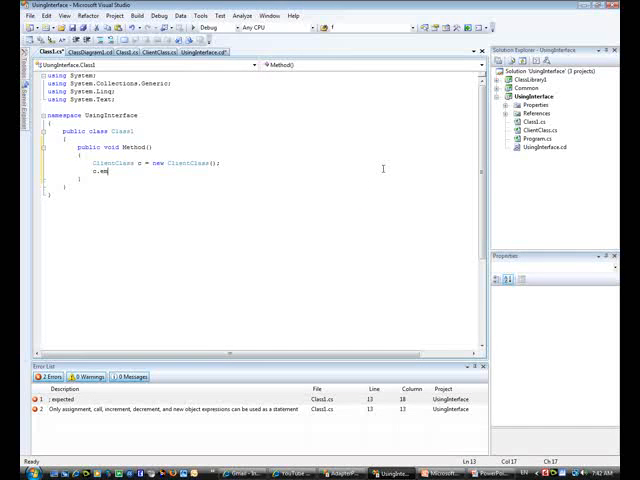
key("BackSpace")
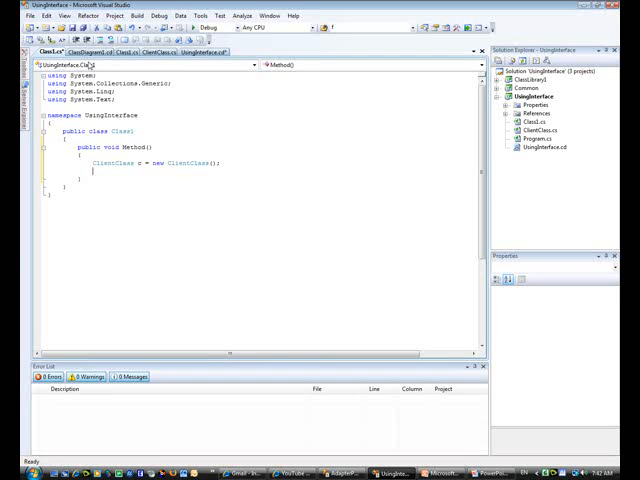
Encapsulate ClientClass's field e as property E, then begin a c.E assignment in Method.
left_click(165, 51)
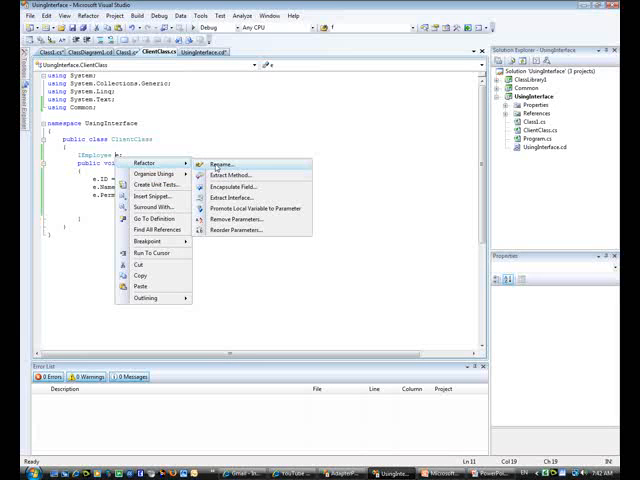
left_click(234, 187)
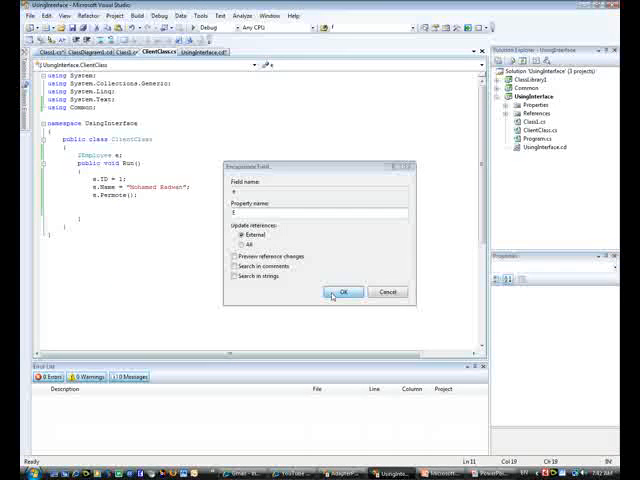
left_click(345, 291)
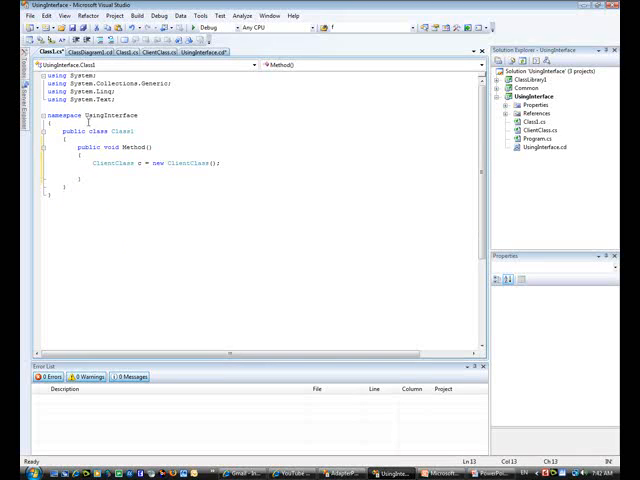
type("c.e")
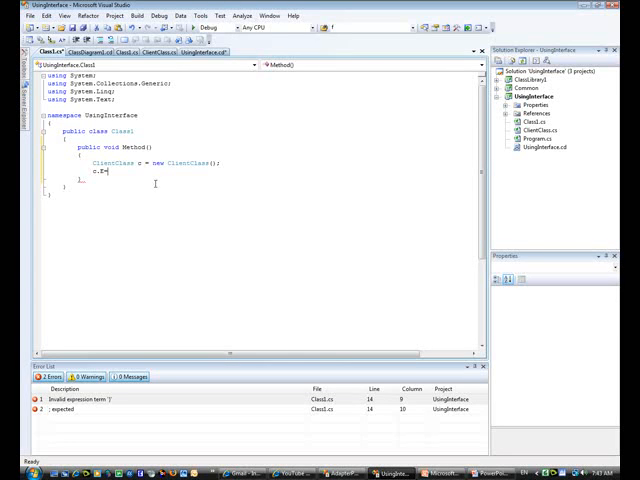
Add a new class named Factory to the Common project.
left_click(533, 95)
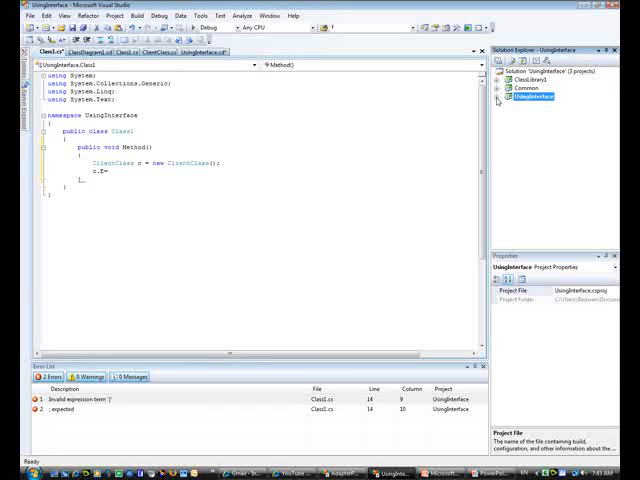
left_click(502, 95)
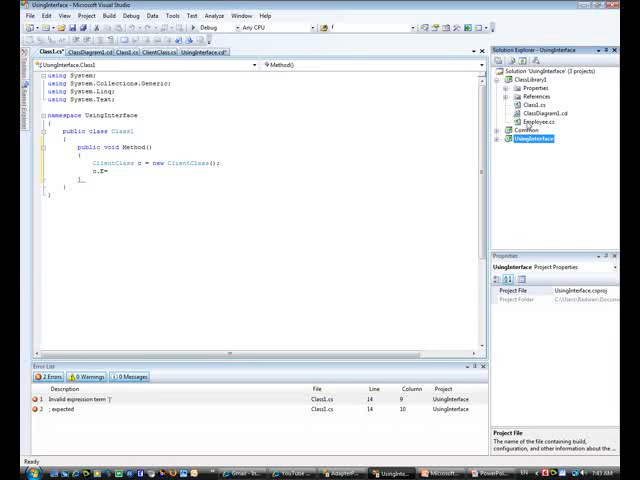
type("Factory")
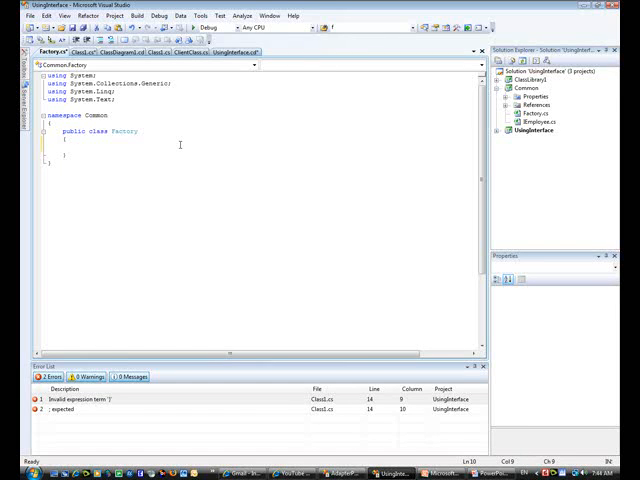
Declare public IEmployee CreateEmployee() in Factory with a return null stub.
type("public")
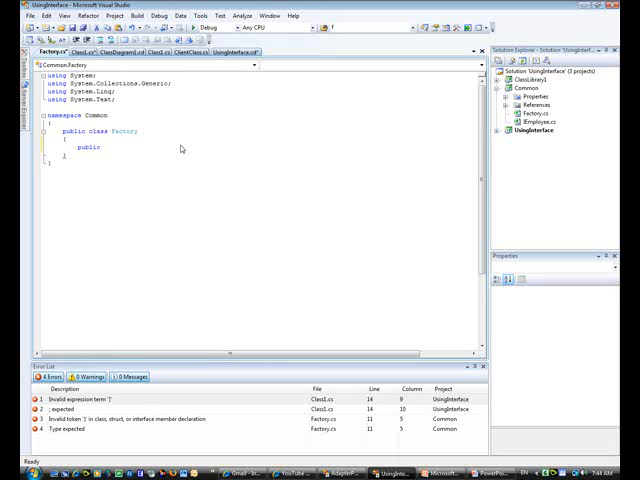
type("IEmployee")
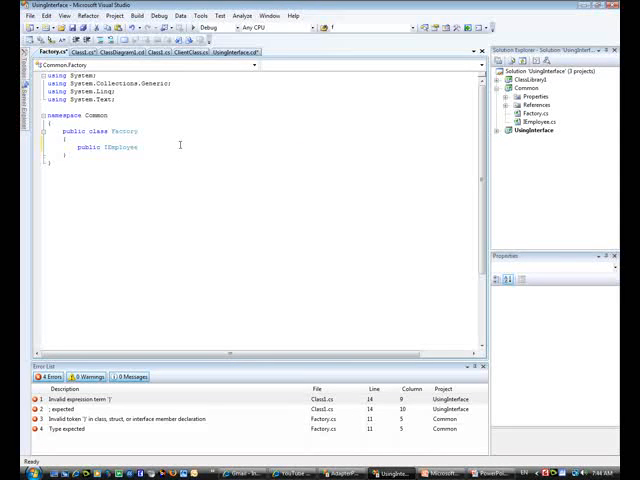
type("CreateEmployee(")
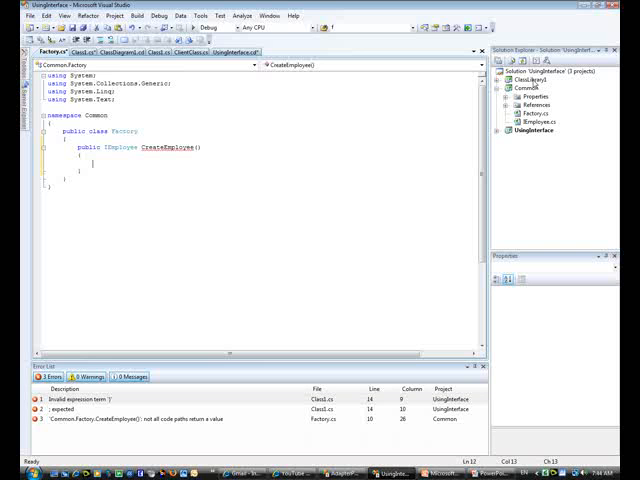
type("r")
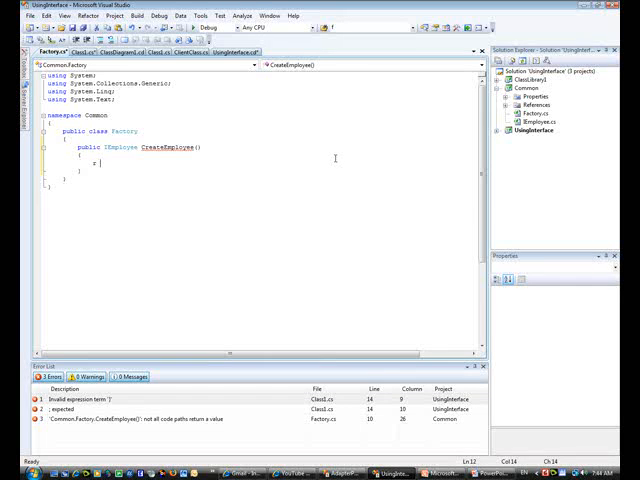
type("eturn n")
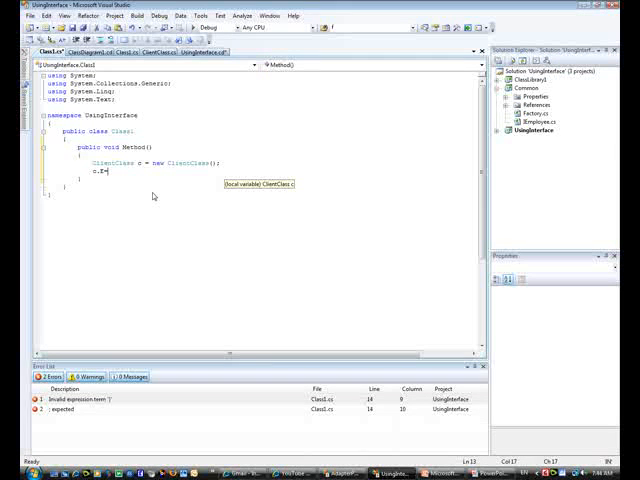
Make CreateEmployee static, save Factory.cs, and build the solution.
type("fac")
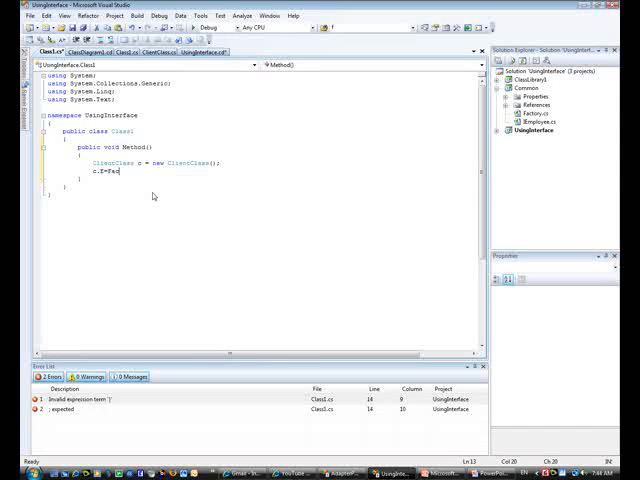
key("BackSpace")
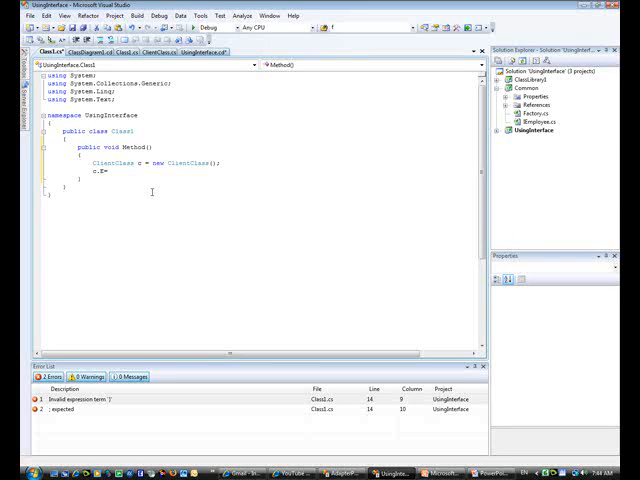
left_click(38, 52)
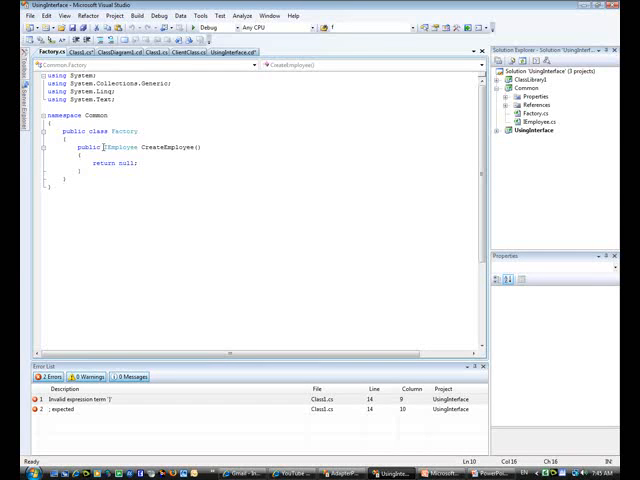
type("static")
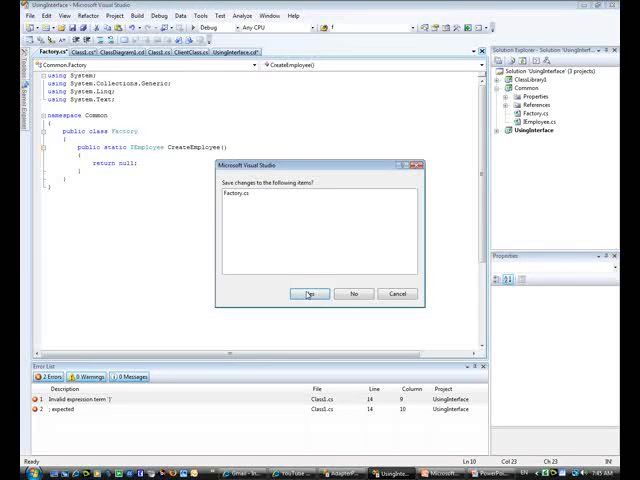
left_click(308, 293)
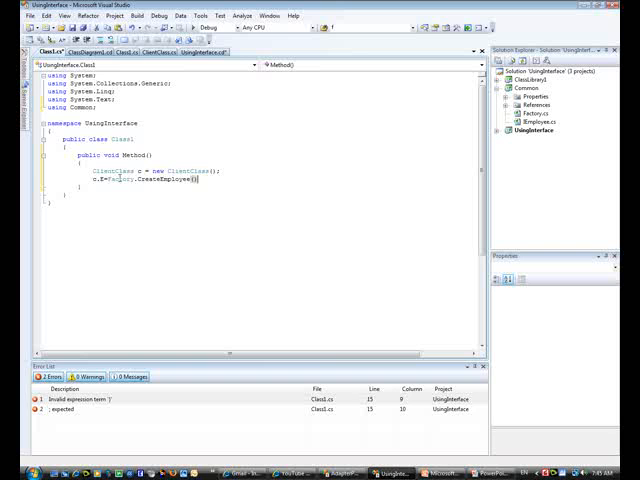
left_click(147, 15)
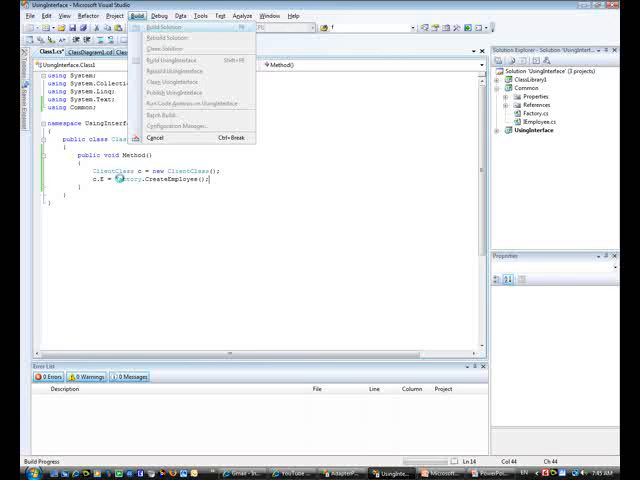